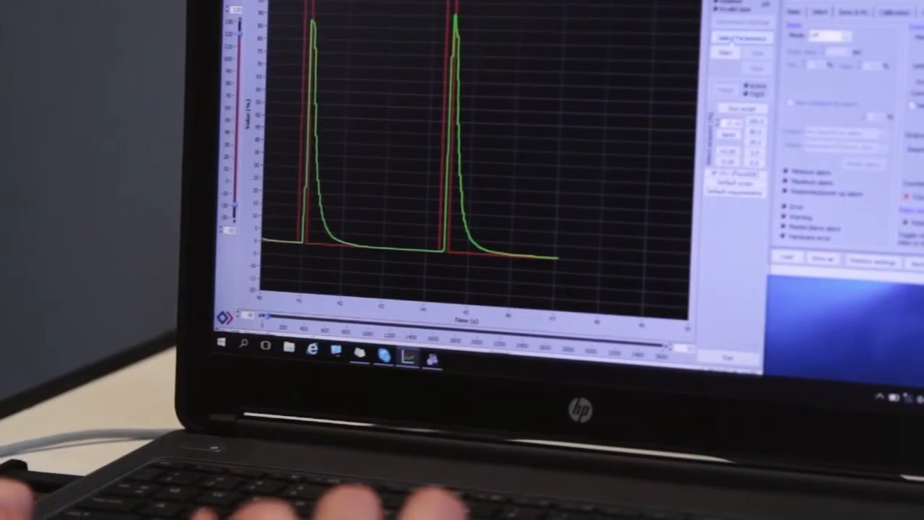
# Bring up the Select Parameters dialog listing the instrument channels available for plotting.
pyautogui.click(736, 38)
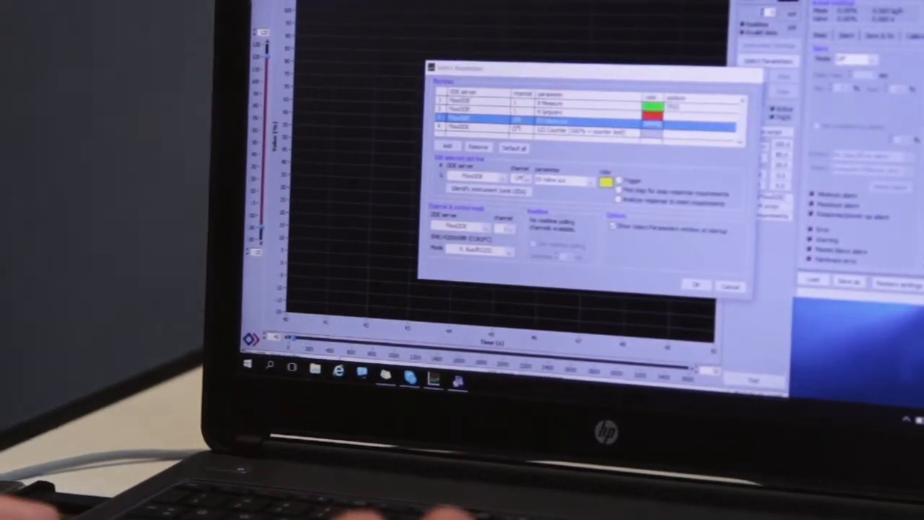